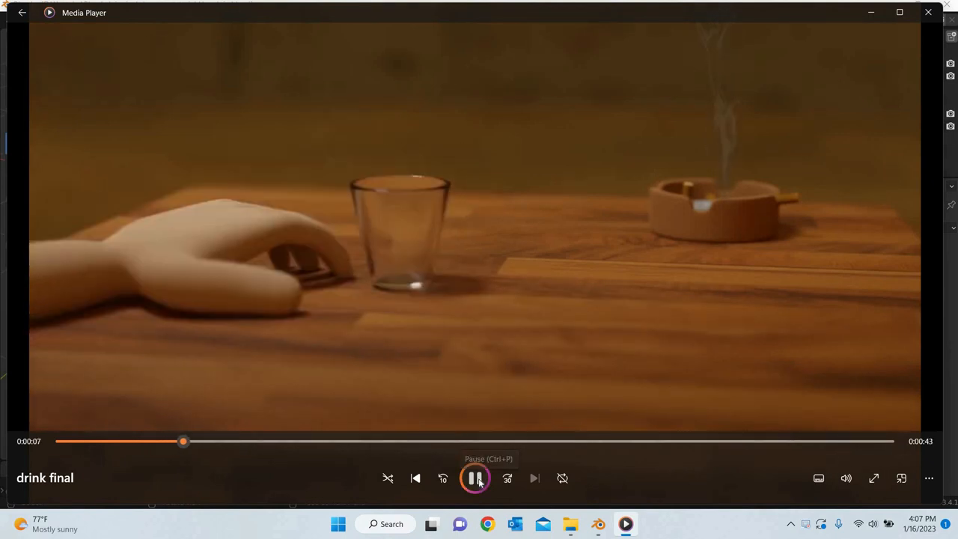
- Review the rendered pick-up animation, pausing and resuming playback
{"action": "left_click", "coordinate": [476, 479]}
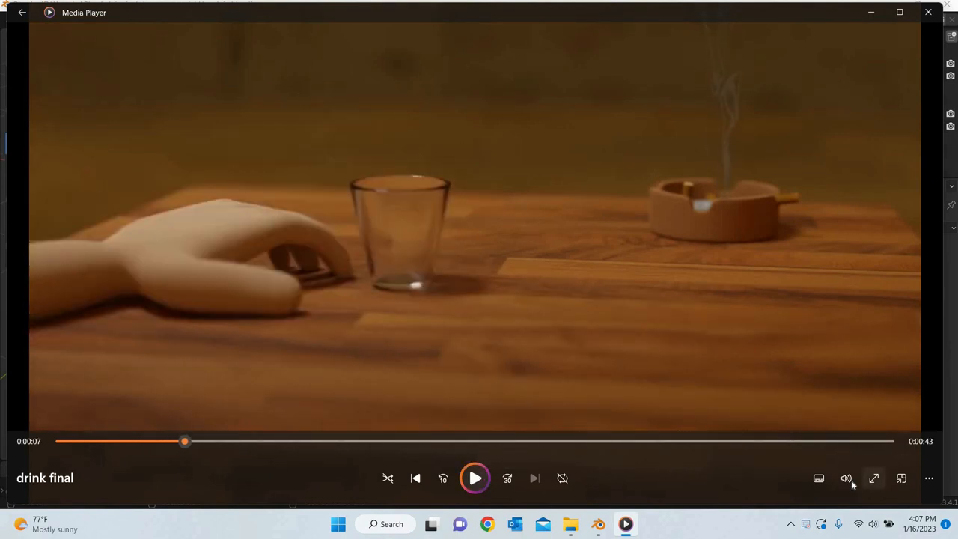
{"action": "left_click", "coordinate": [845, 479]}
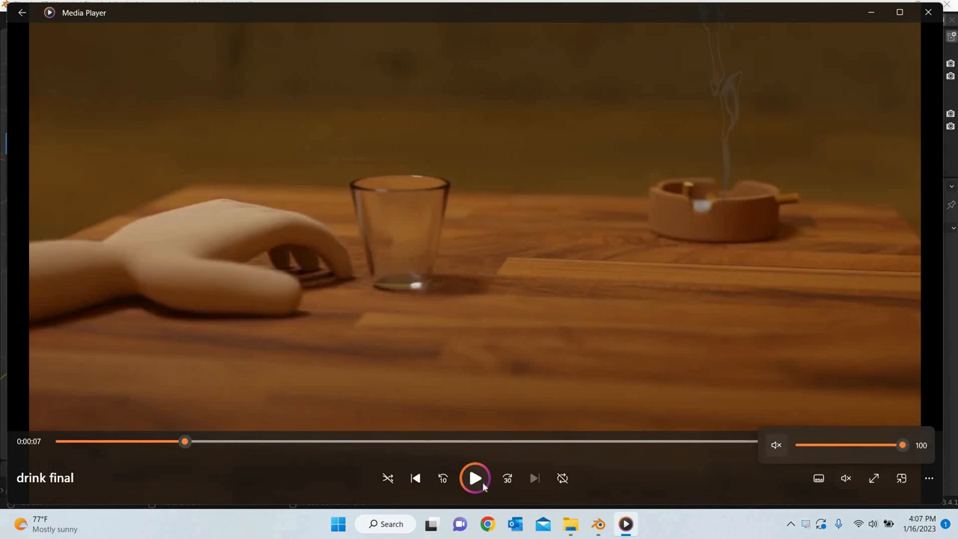
{"action": "left_click", "coordinate": [476, 478]}
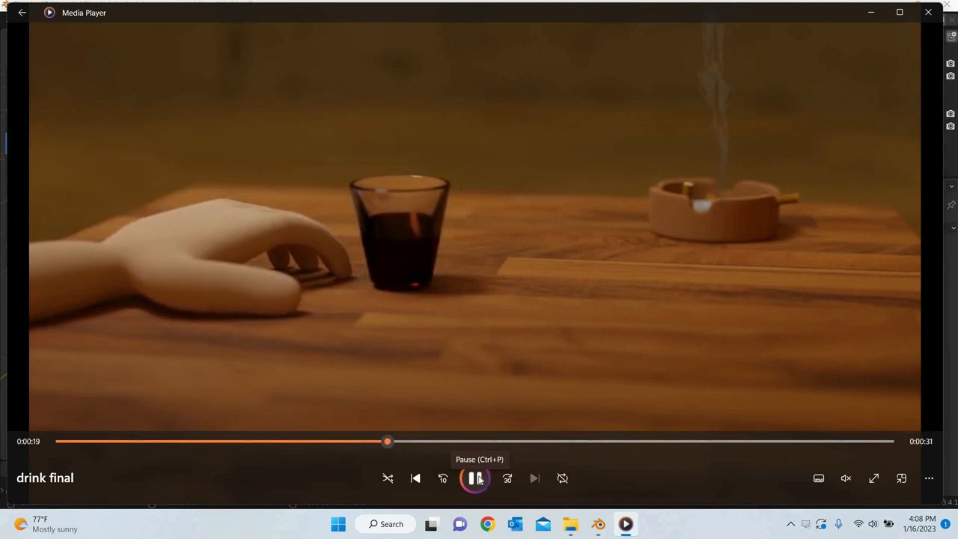
{"action": "left_click", "coordinate": [476, 479]}
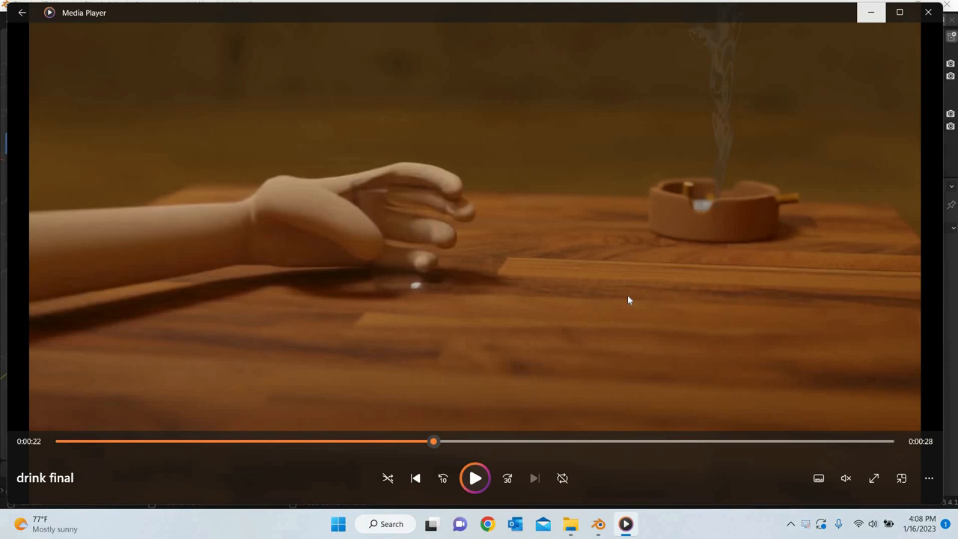
{"action": "left_click", "coordinate": [598, 524]}
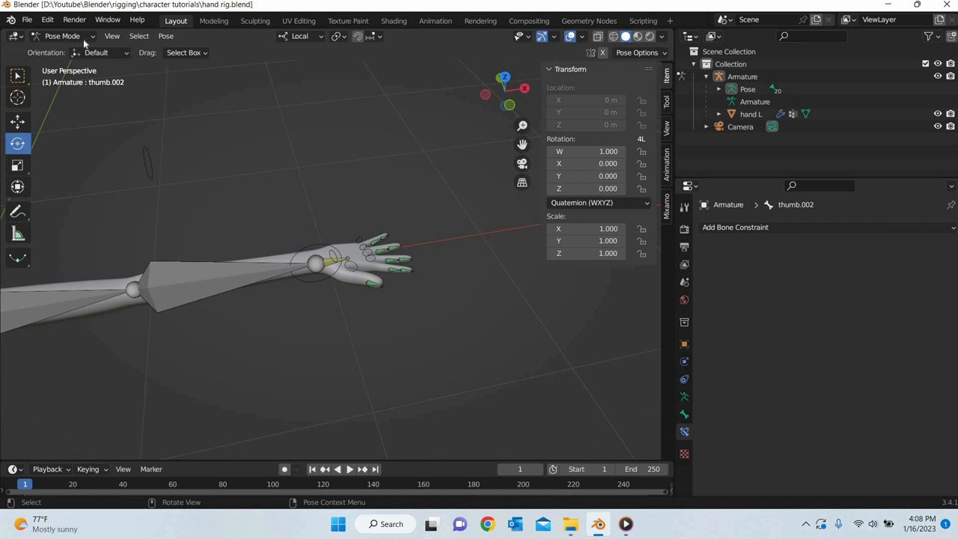
- Leave Pose Mode for Object Mode and add a mesh plane beside the arm
{"action": "left_click", "coordinate": [63, 35]}
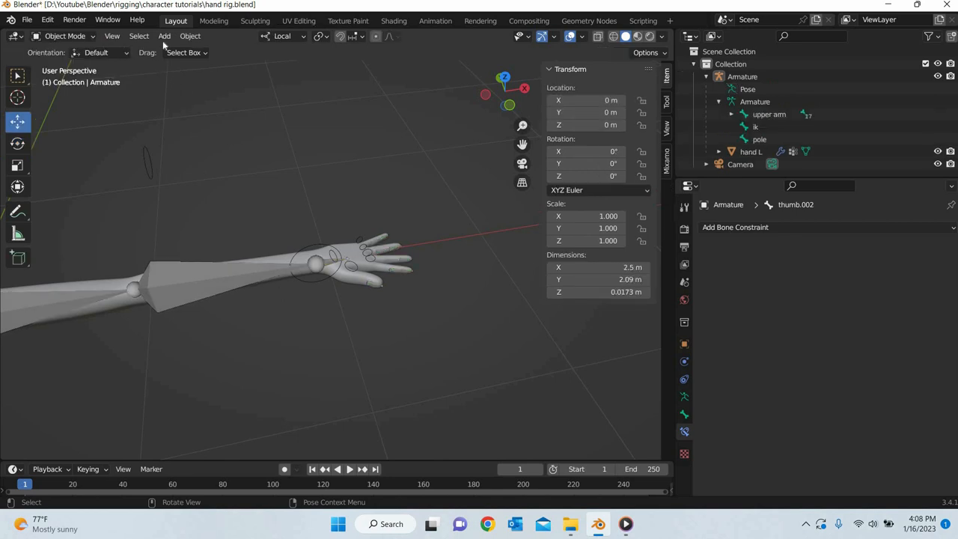
{"action": "left_click", "coordinate": [164, 36]}
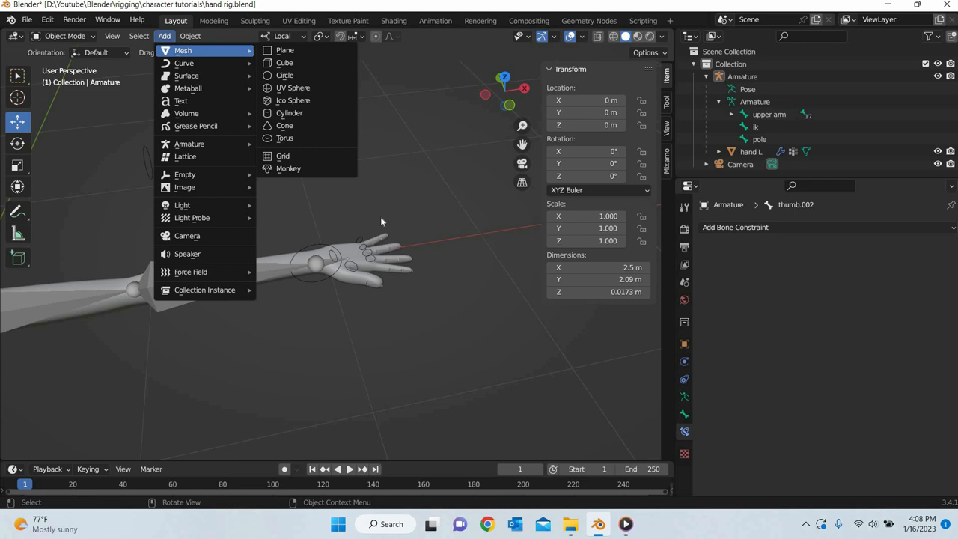
{"action": "left_click", "coordinate": [284, 49]}
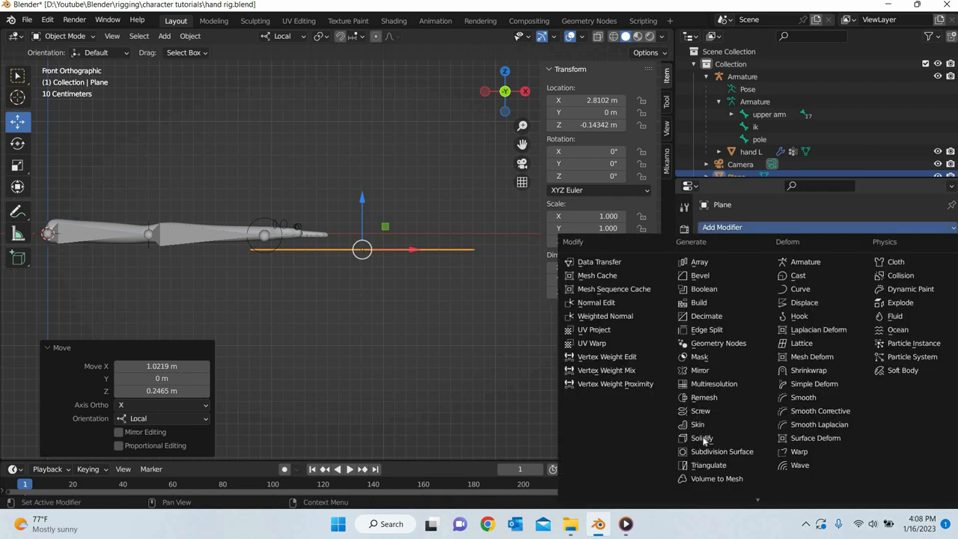
- Solidify the plane to 0.1 m, stretch it into a long slab, and apply the modifier
{"action": "left_click", "coordinate": [702, 437]}
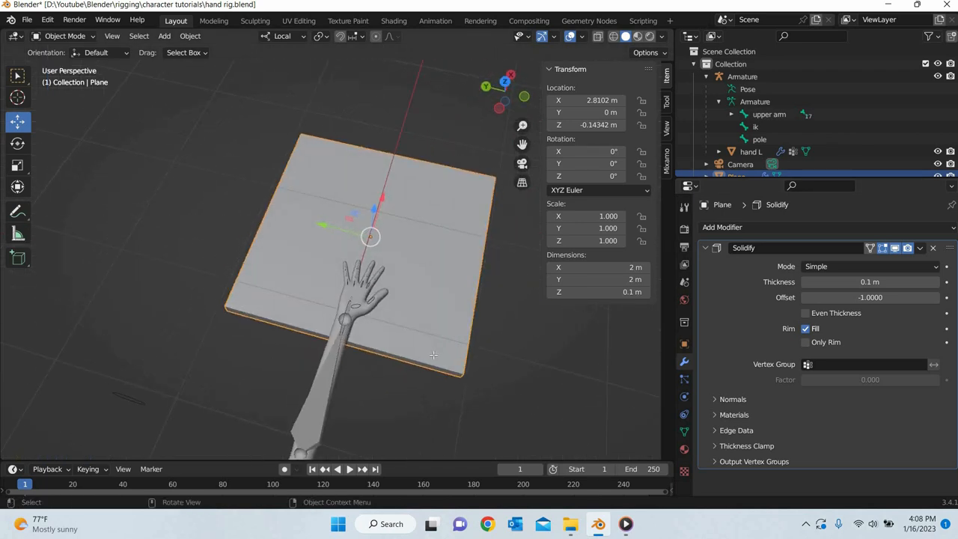
{"action": "key", "text": "Tab"}
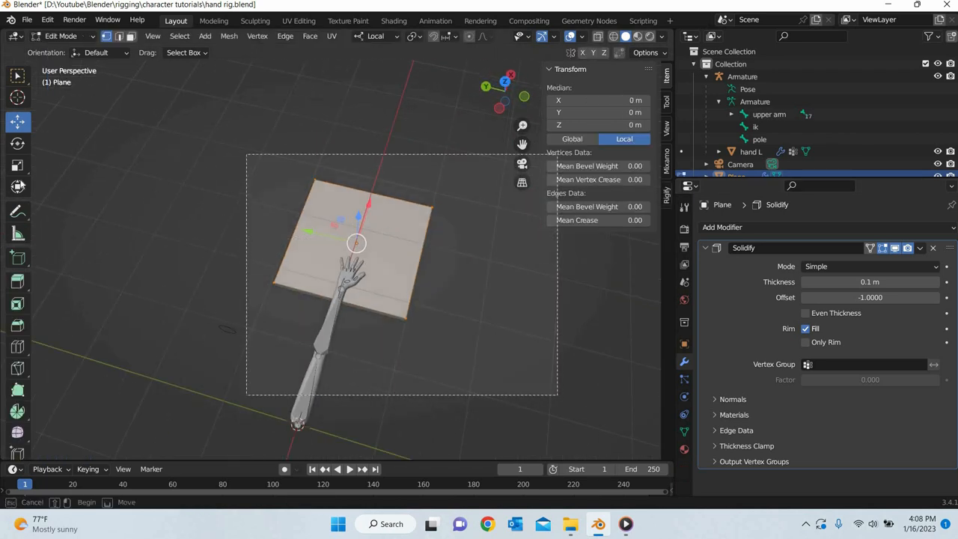
{"action": "left_click", "coordinate": [18, 164]}
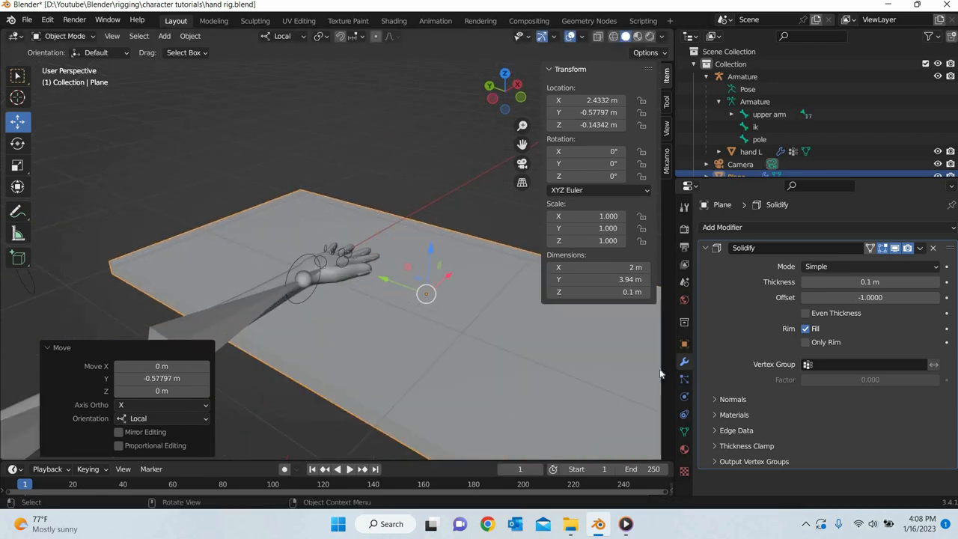
{"action": "left_click", "coordinate": [918, 249]}
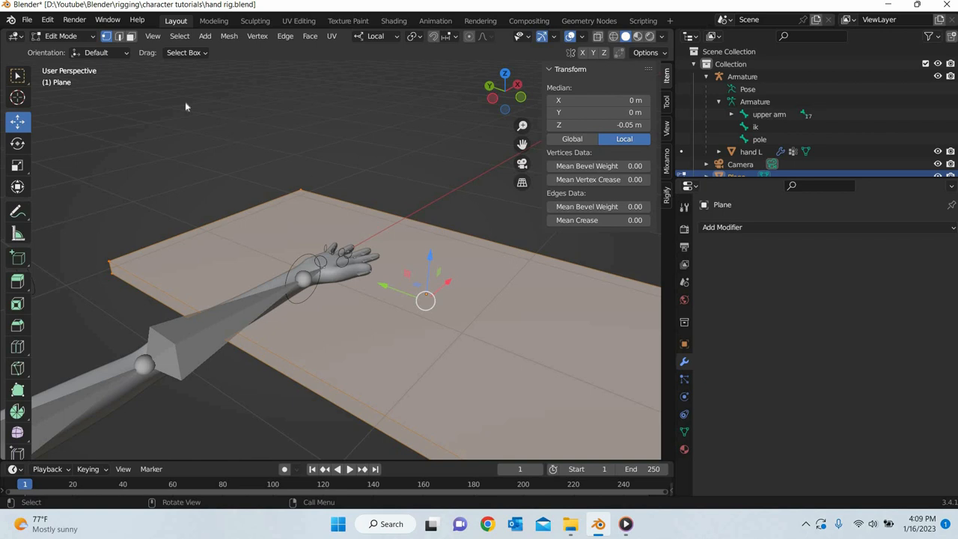
{"action": "key", "text": "Tab"}
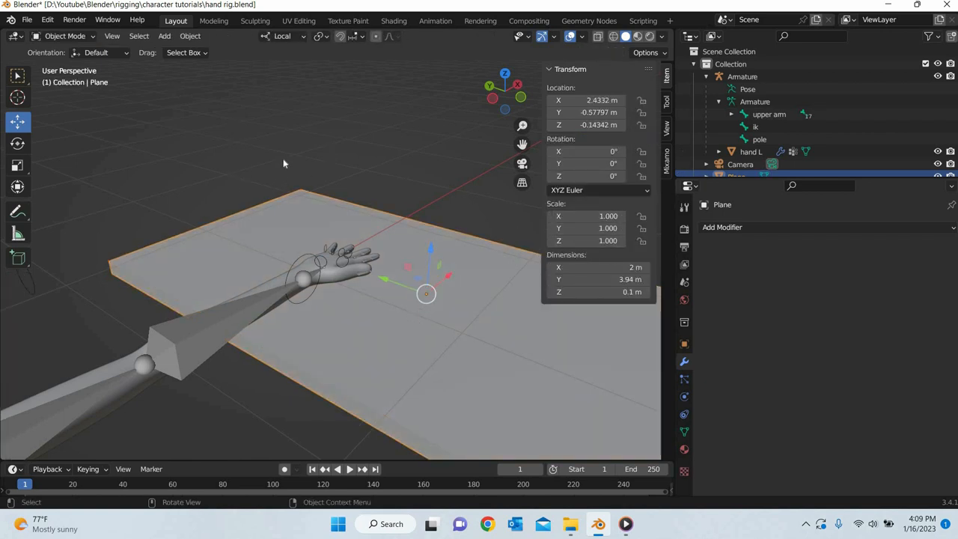
- Bevel the tabletop's edges in Edit Mode to round them off
{"action": "key", "text": "Tab"}
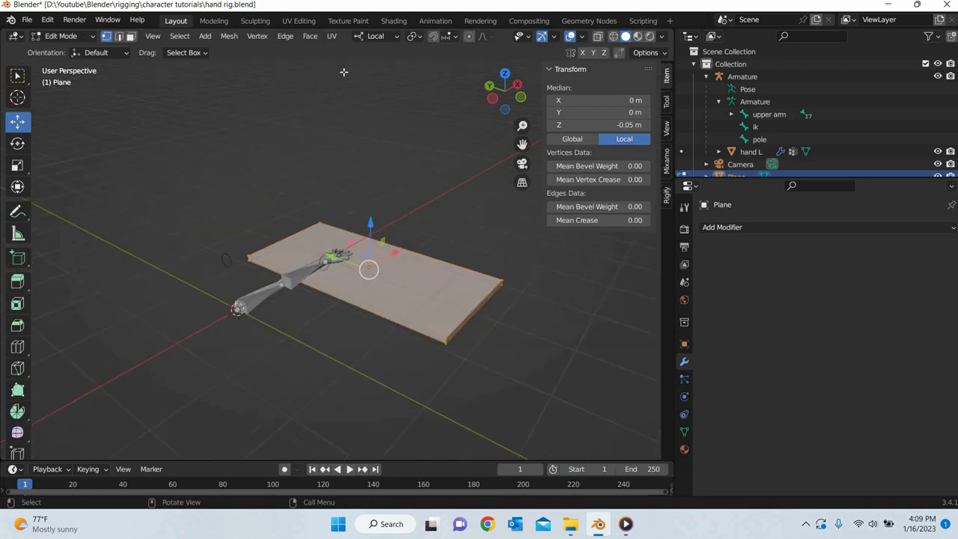
{"action": "left_click", "coordinate": [284, 36]}
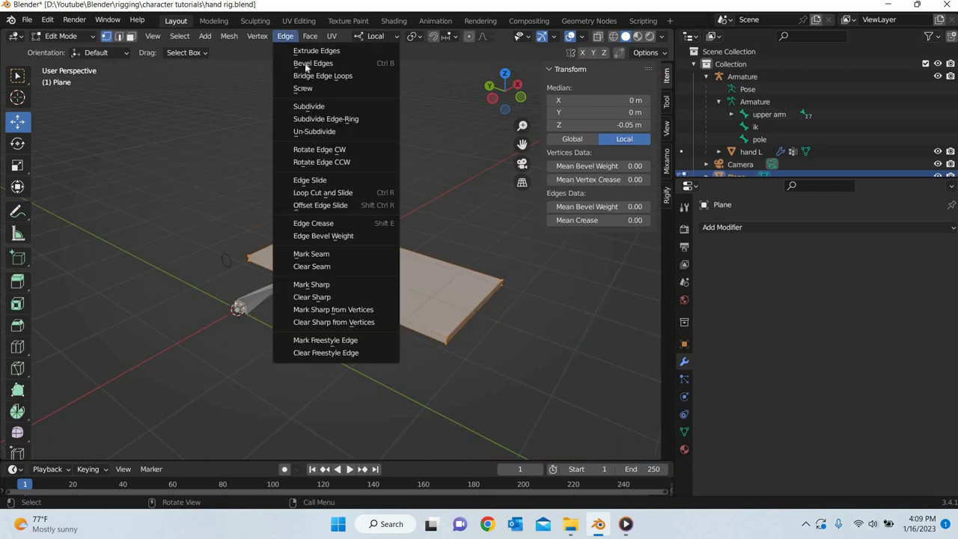
{"action": "left_click", "coordinate": [313, 63]}
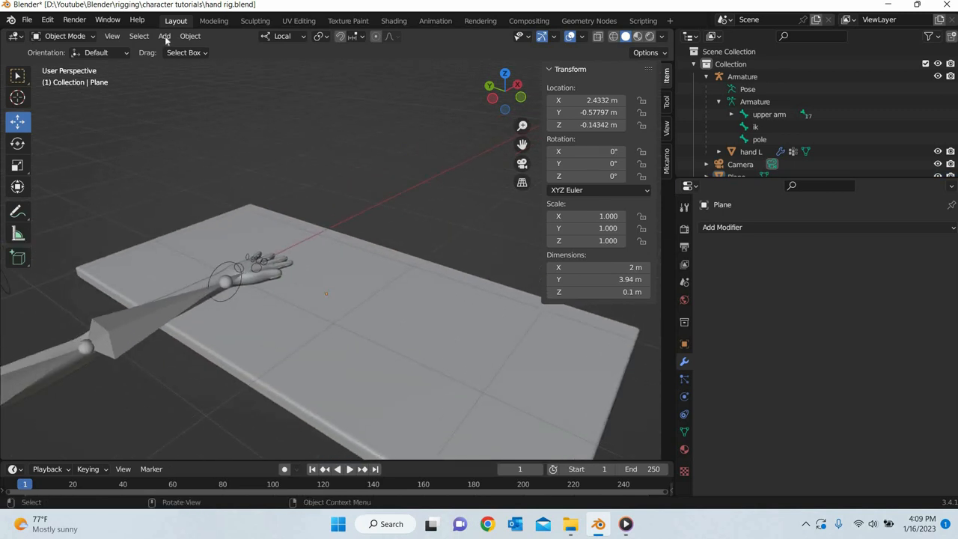
- Add a cylinder of radius 0.1 m and depth 0.2 m and move it near the fingertips
{"action": "left_click", "coordinate": [165, 36]}
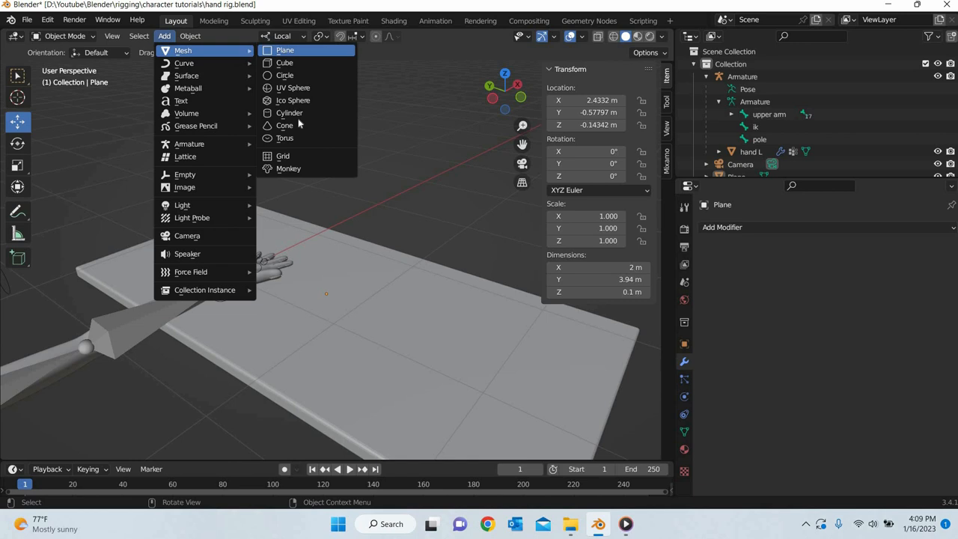
{"action": "left_click", "coordinate": [290, 113]}
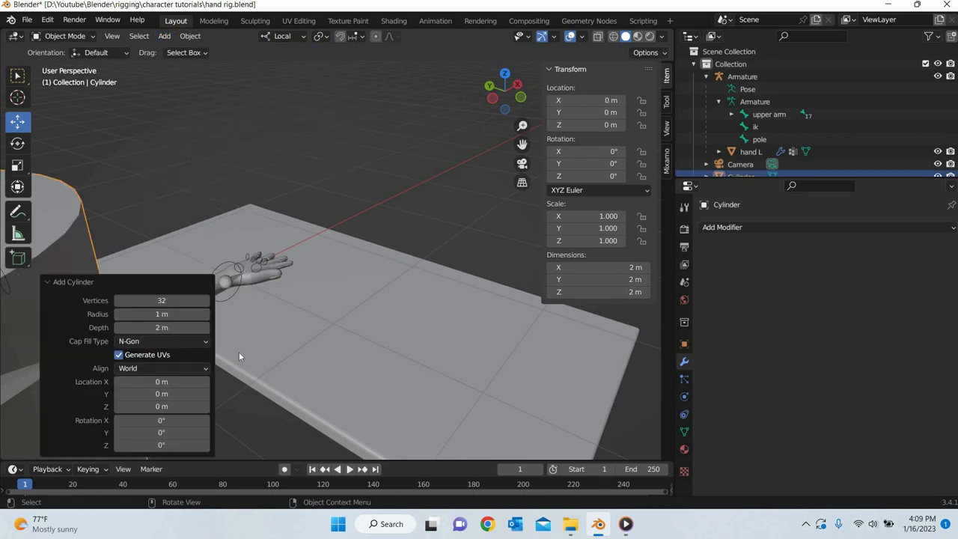
{"action": "mouse_move", "coordinate": [190, 299]}
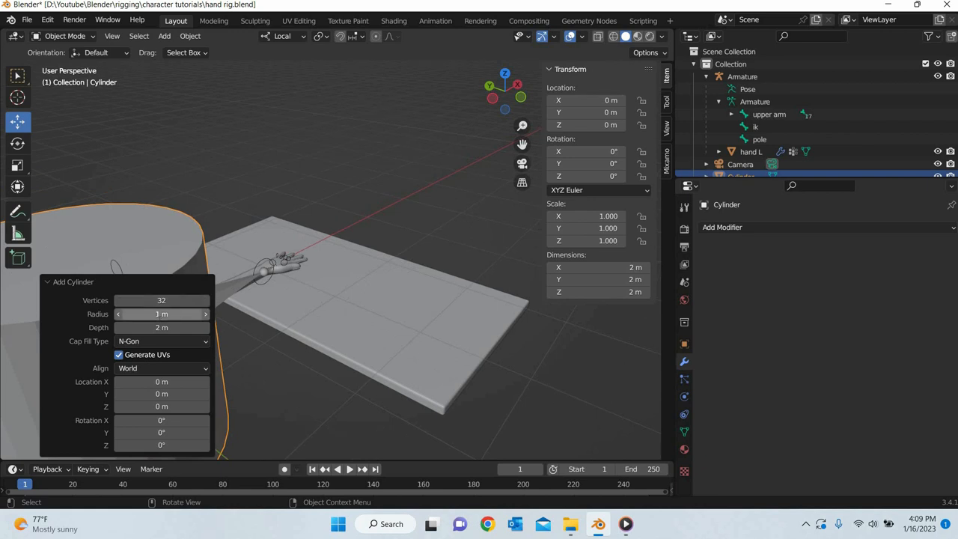
{"action": "left_click", "coordinate": [161, 314]}
{"action": "type", "text": "0.1"}
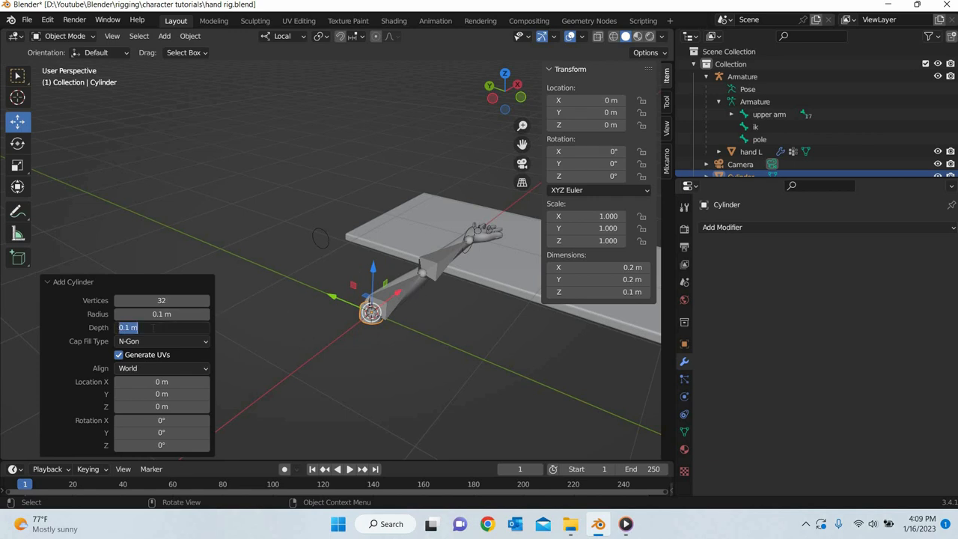
{"action": "type", "text": "0.2m"}
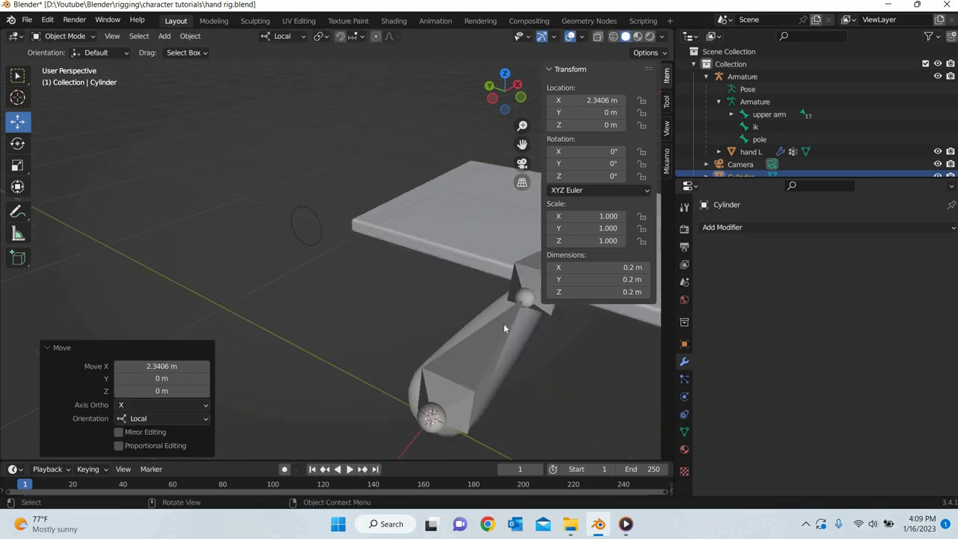
{"action": "key", "text": "KP_1"}
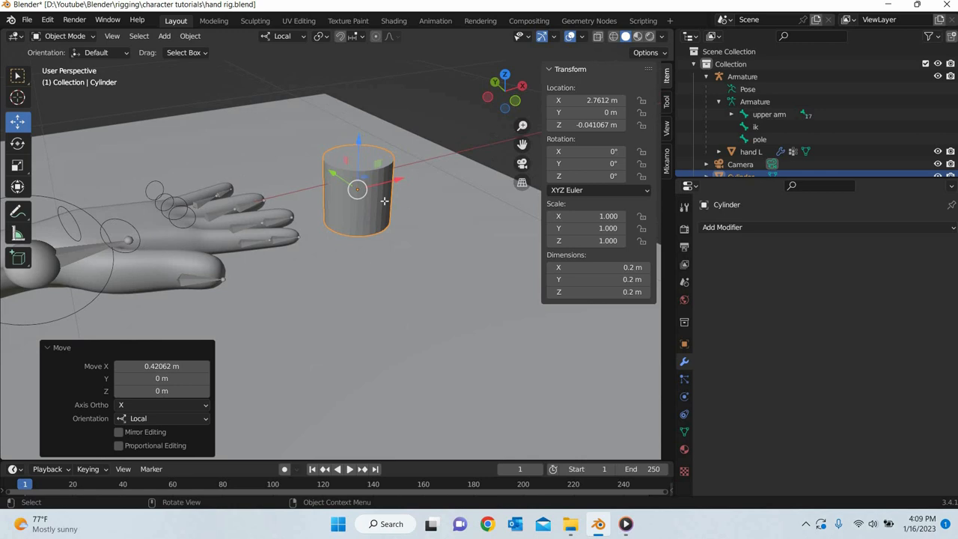
- Shrink the cylinder's bottom face inward to taper it into a glass shape
{"action": "key", "text": "Tab"}
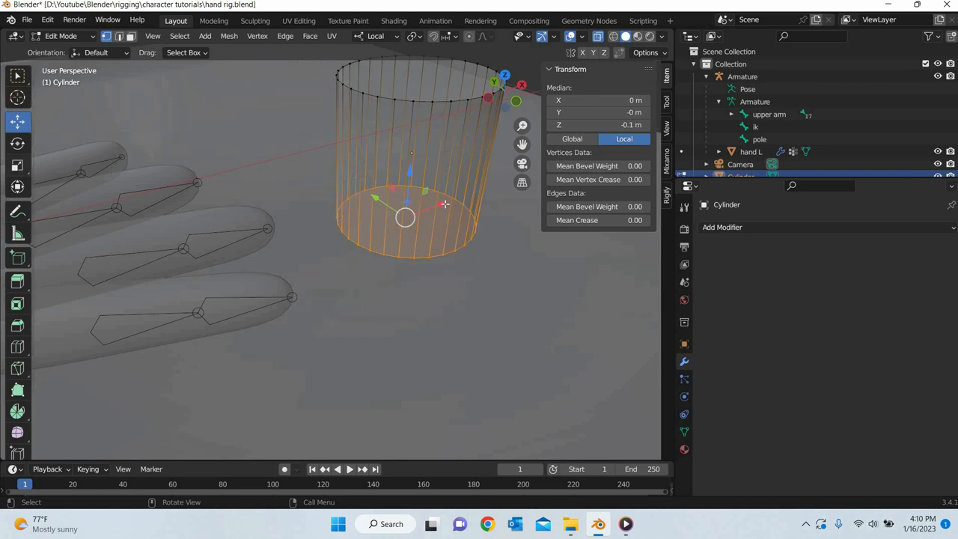
{"action": "left_click", "coordinate": [18, 165]}
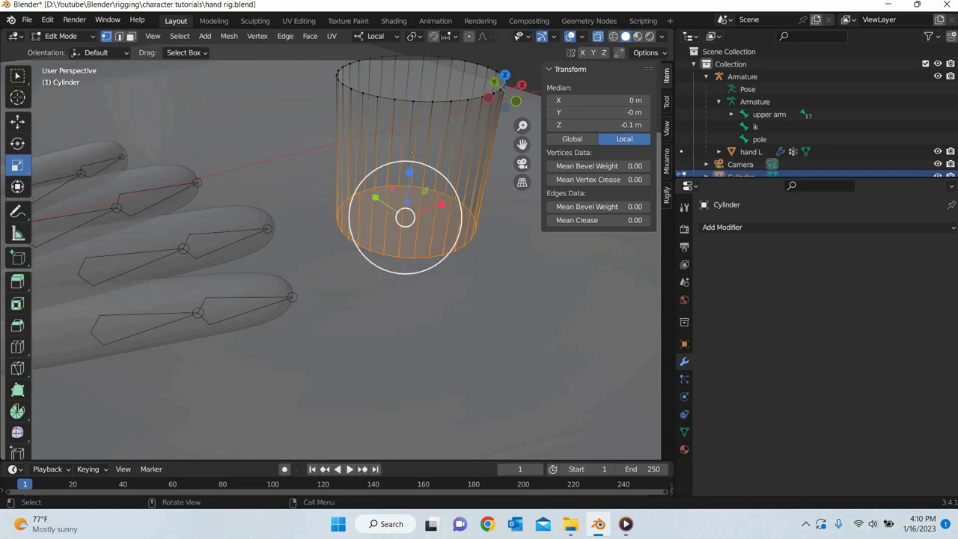
{"action": "key", "text": "s"}
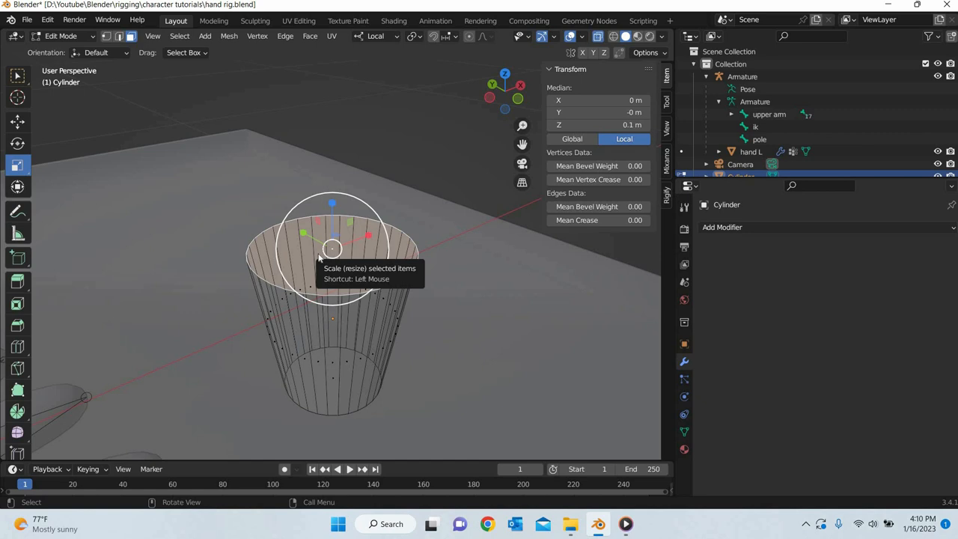
{"action": "left_click", "coordinate": [386, 309]}
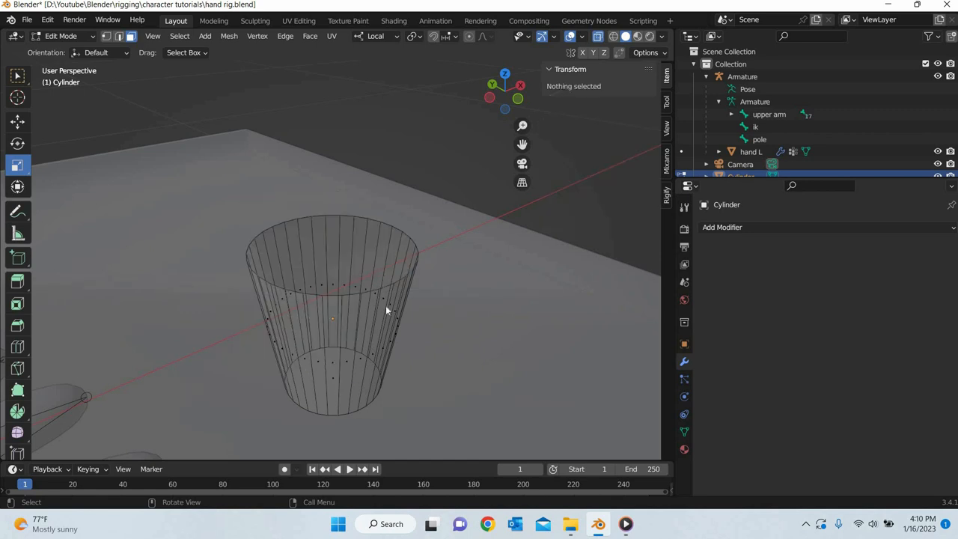
{"action": "key", "text": "Tab"}
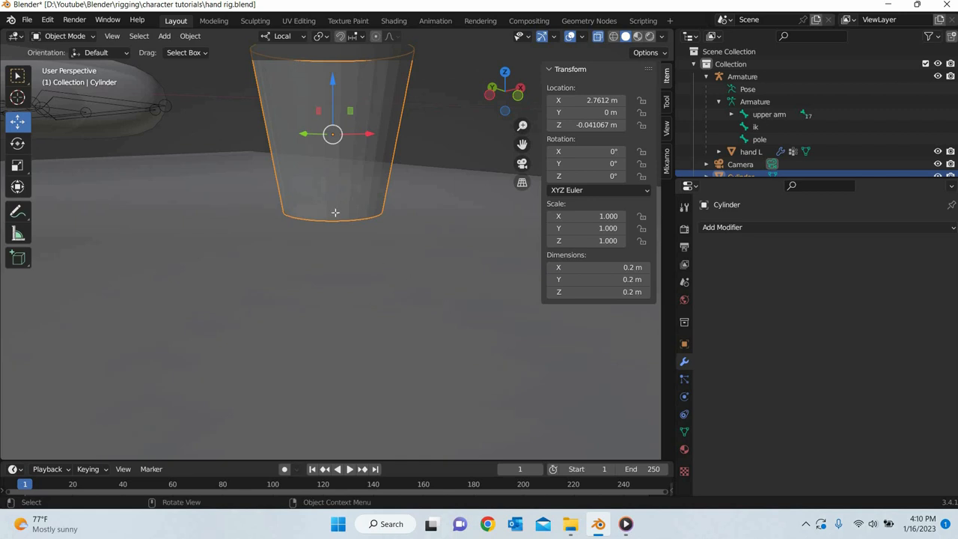
- Bevel the cup's bottom edge loop with a width of 0.01
{"action": "key", "text": "Tab"}
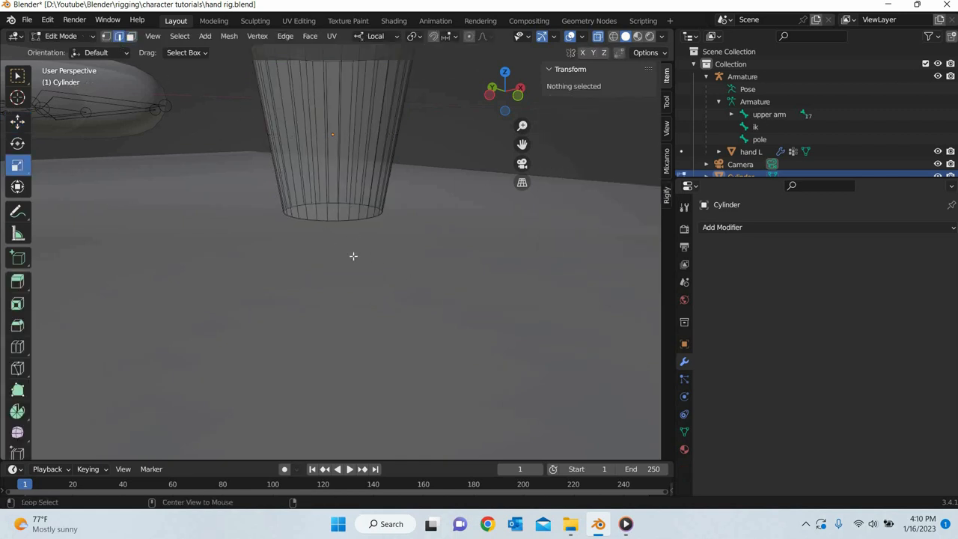
{"action": "left_click", "coordinate": [333, 212]}
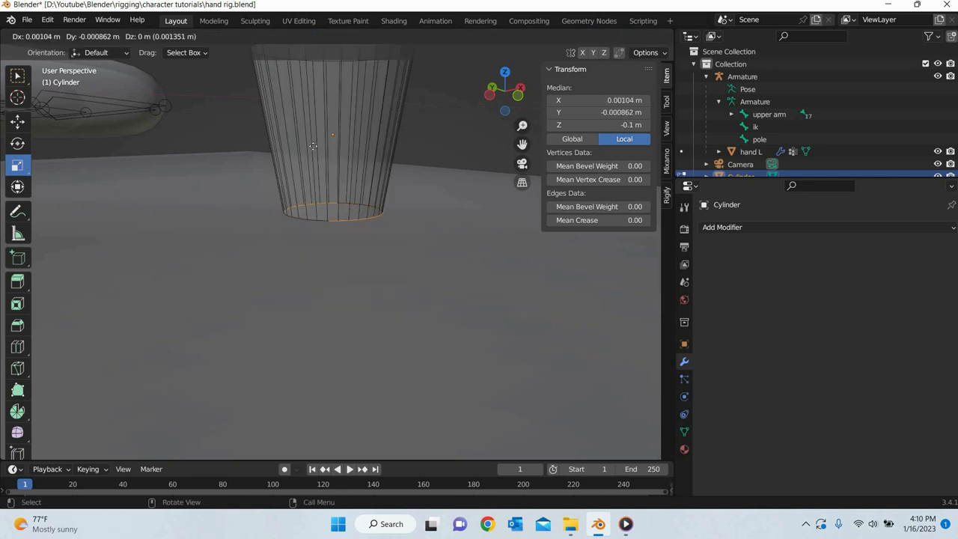
{"action": "left_click_drag", "start_coordinate": [312, 147], "coordinate": [322, 239]}
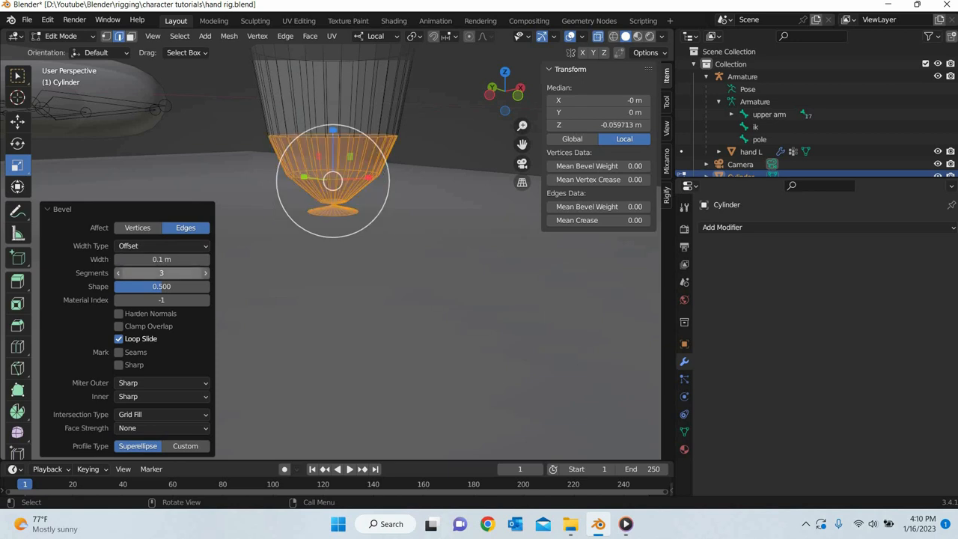
{"action": "left_click", "coordinate": [162, 258]}
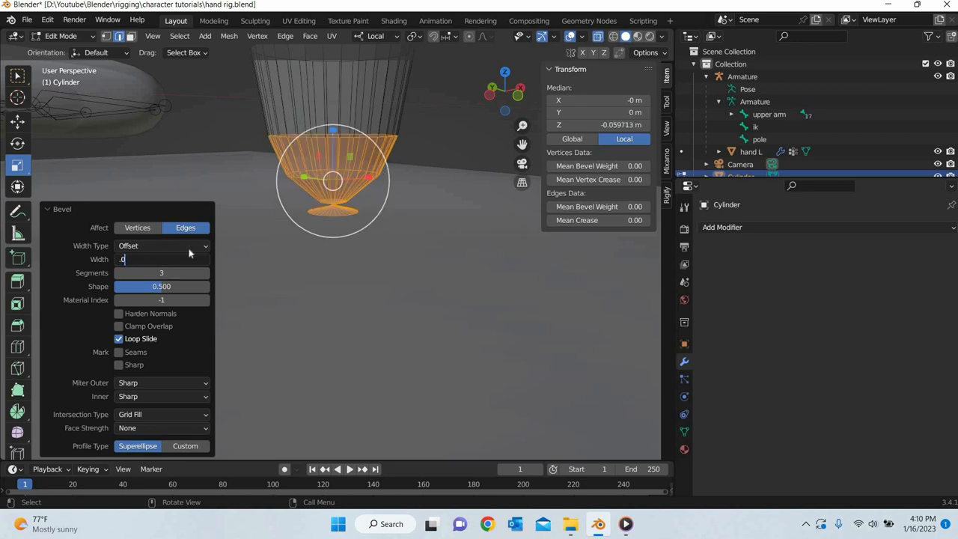
{"action": "type", "text": "0.01"}
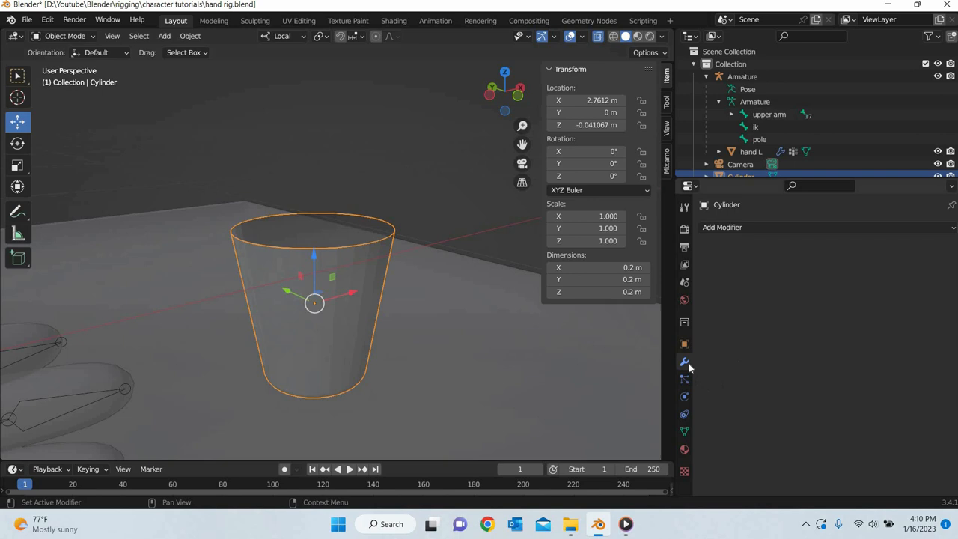
- Add a Solidify modifier to the cup walls and apply it permanently
{"action": "left_click", "coordinate": [721, 227]}
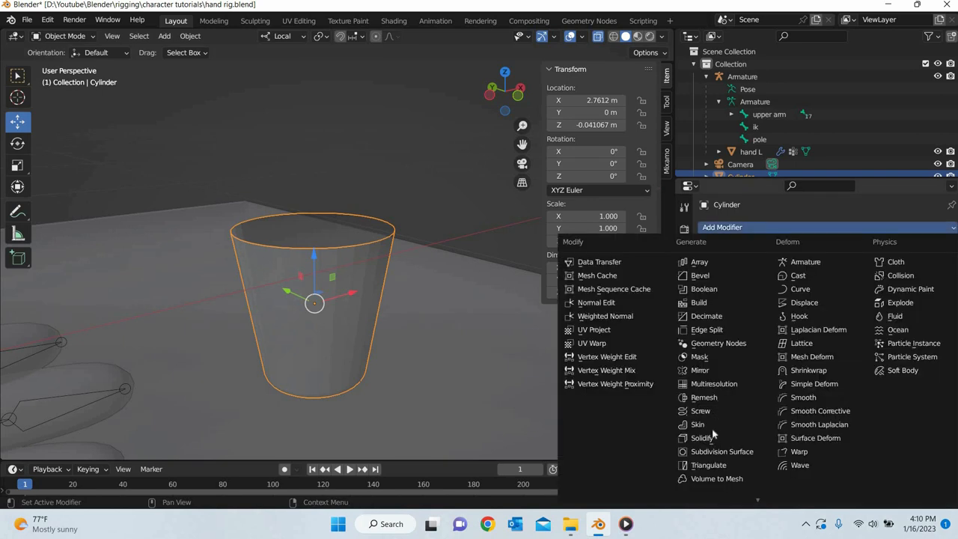
{"action": "left_click", "coordinate": [700, 437]}
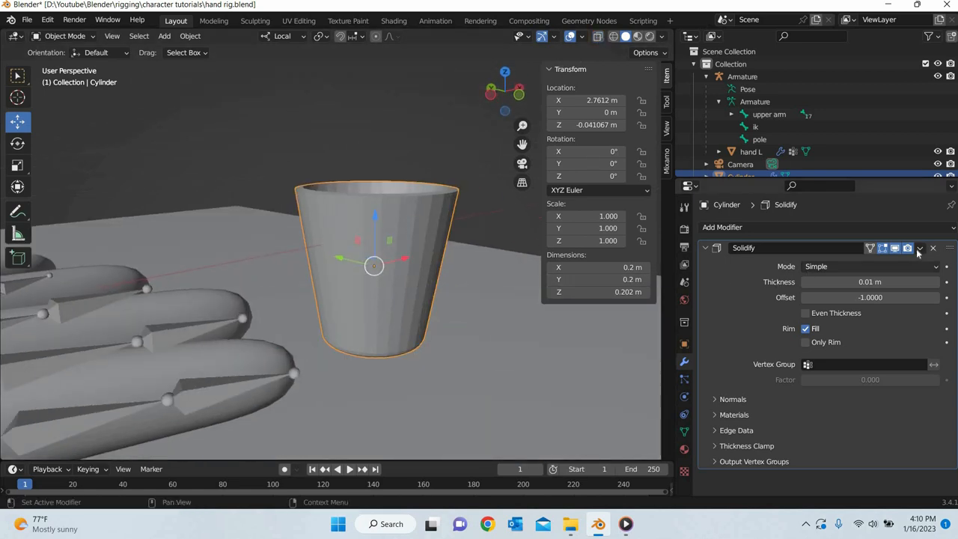
{"action": "left_click", "coordinate": [932, 248]}
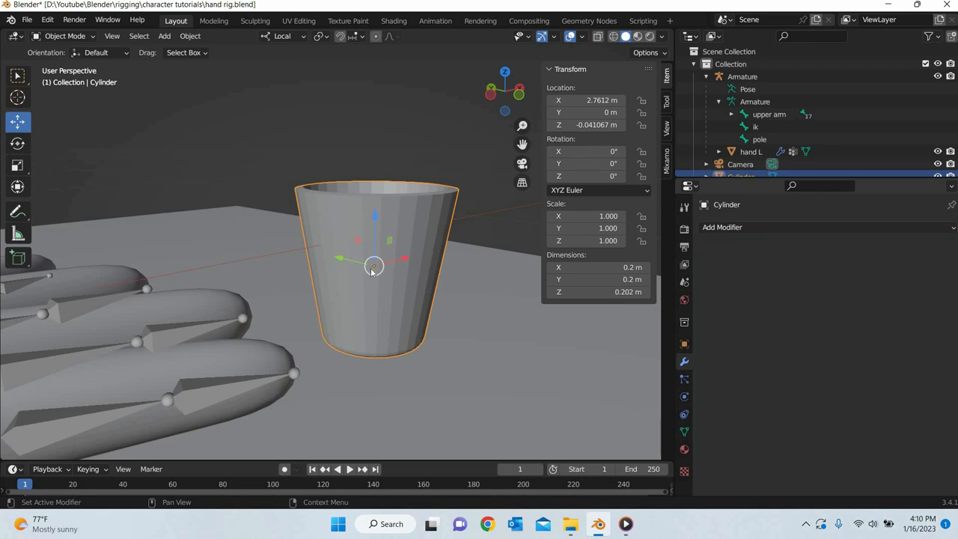
{"action": "key", "text": "Tab"}
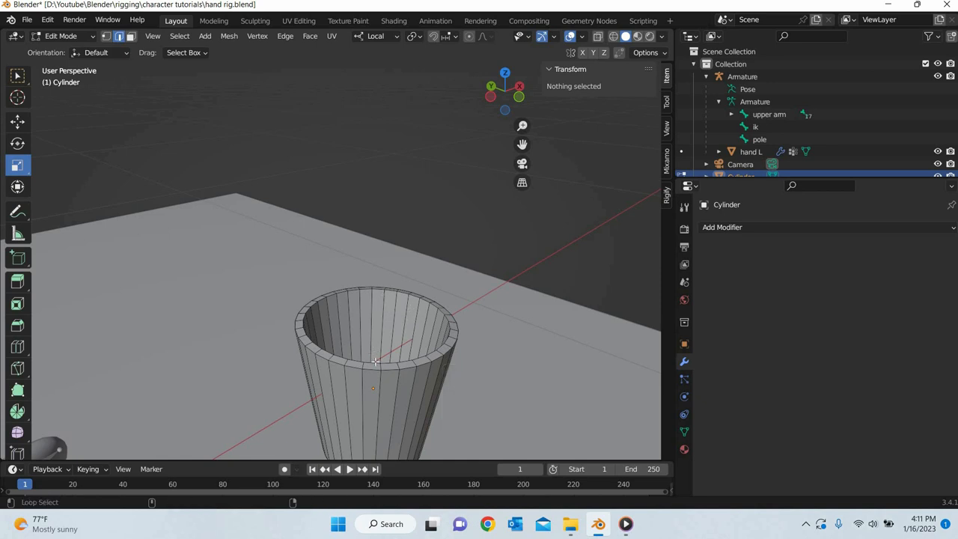
- Bevel the cup's top rim edge loop with a width of 0.004
{"action": "left_click", "coordinate": [374, 359]}
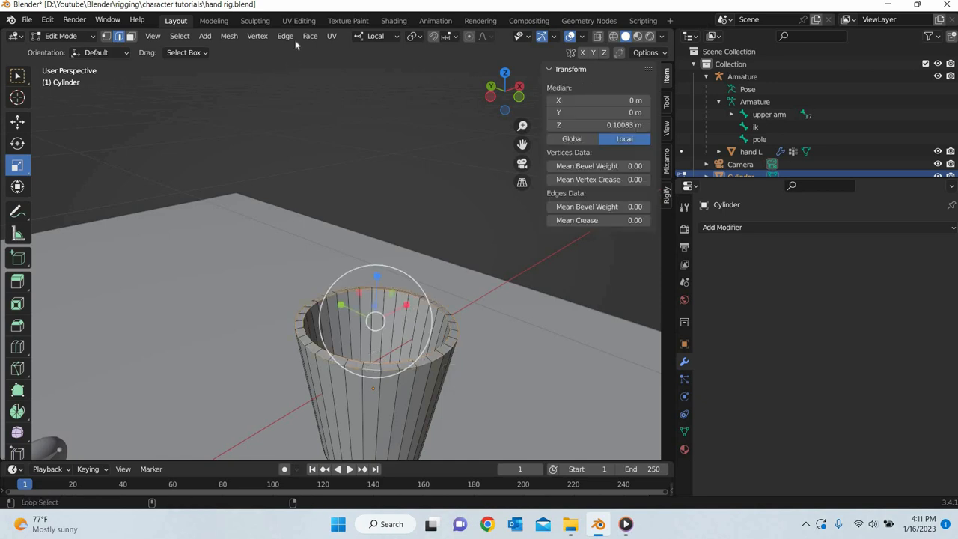
{"action": "left_click", "coordinate": [284, 36]}
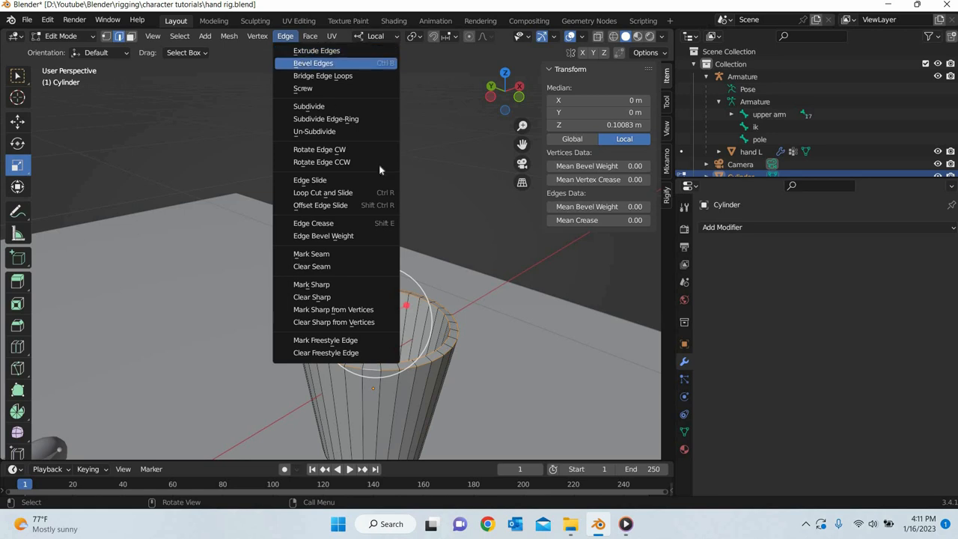
{"action": "left_click", "coordinate": [313, 63]}
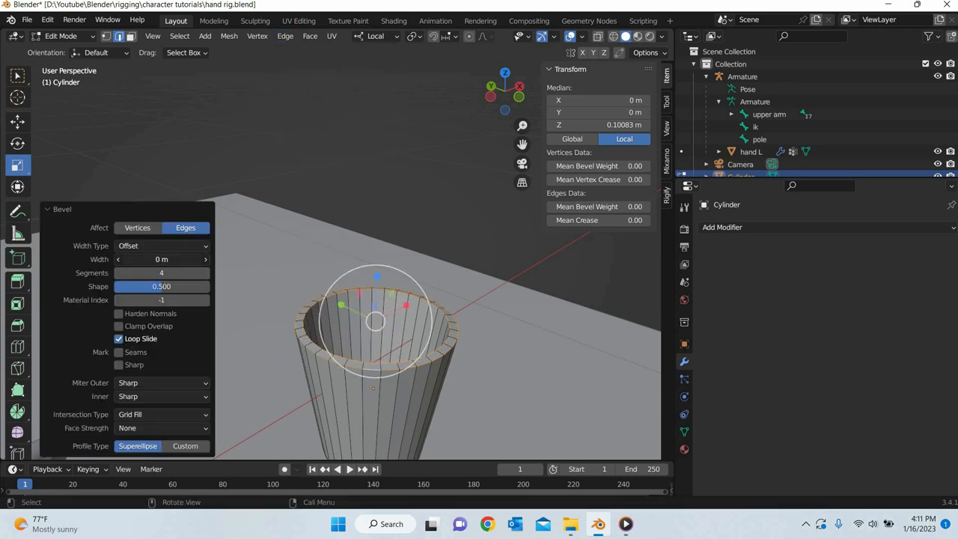
{"action": "left_click_drag", "start_coordinate": [162, 259], "coordinate": [172, 259]}
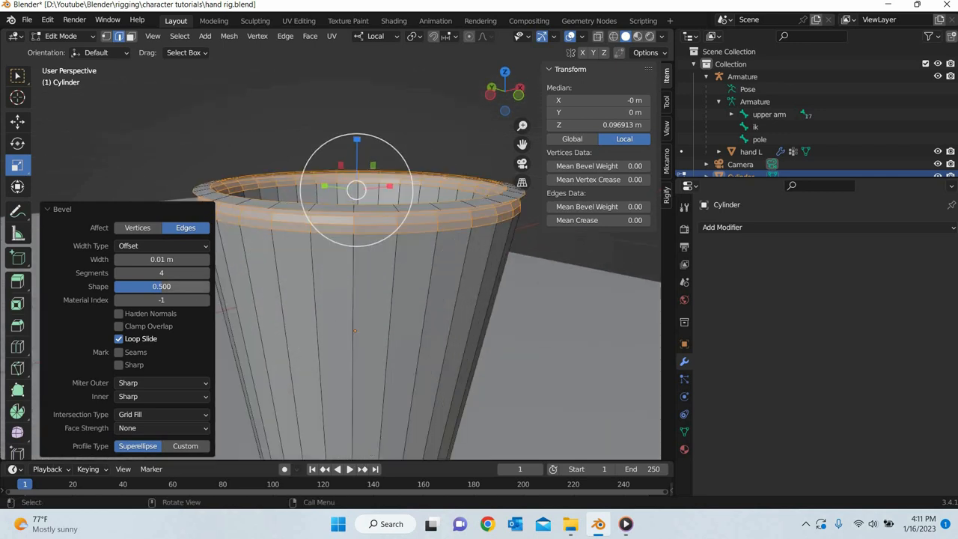
{"action": "left_click", "coordinate": [162, 258]}
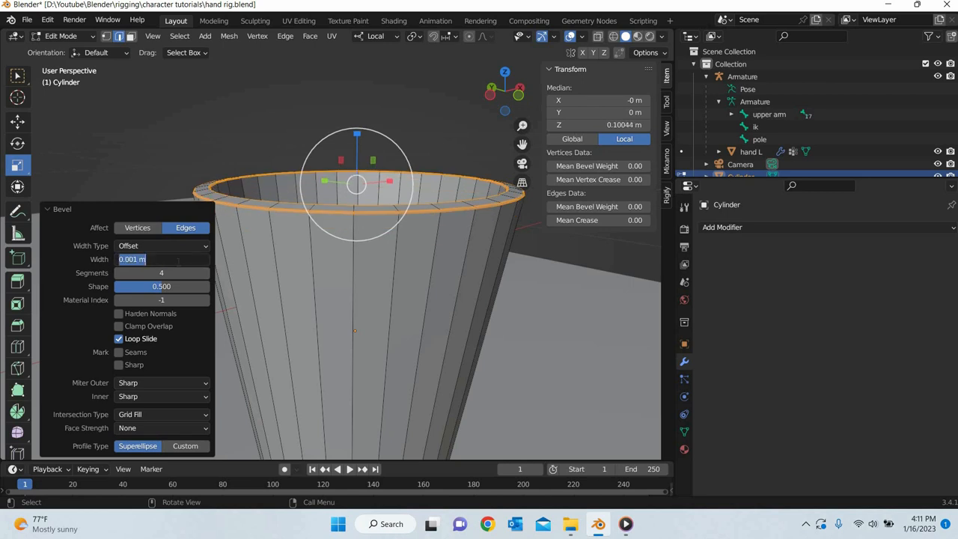
{"action": "type", "text": "00"}
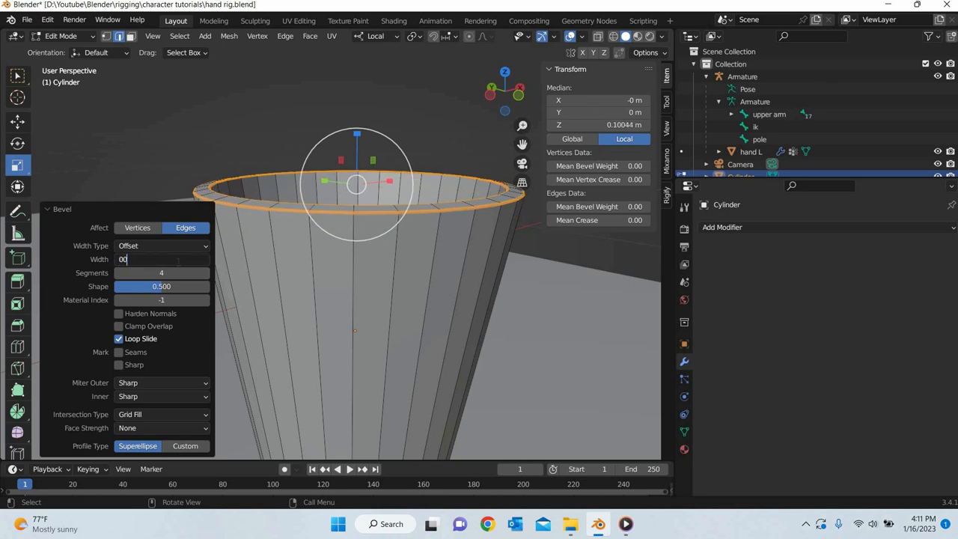
{"action": "key", "text": "backspace"}
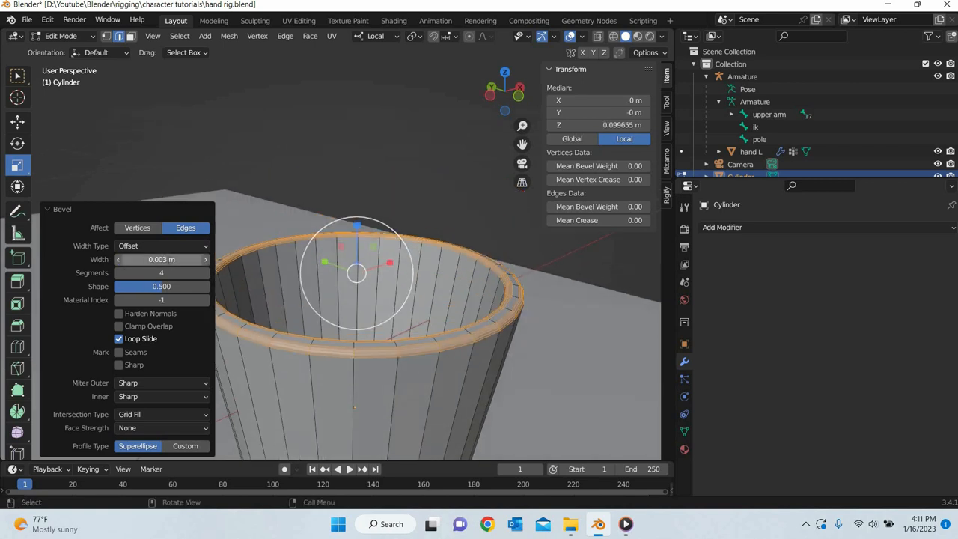
{"action": "left_click", "coordinate": [162, 258]}
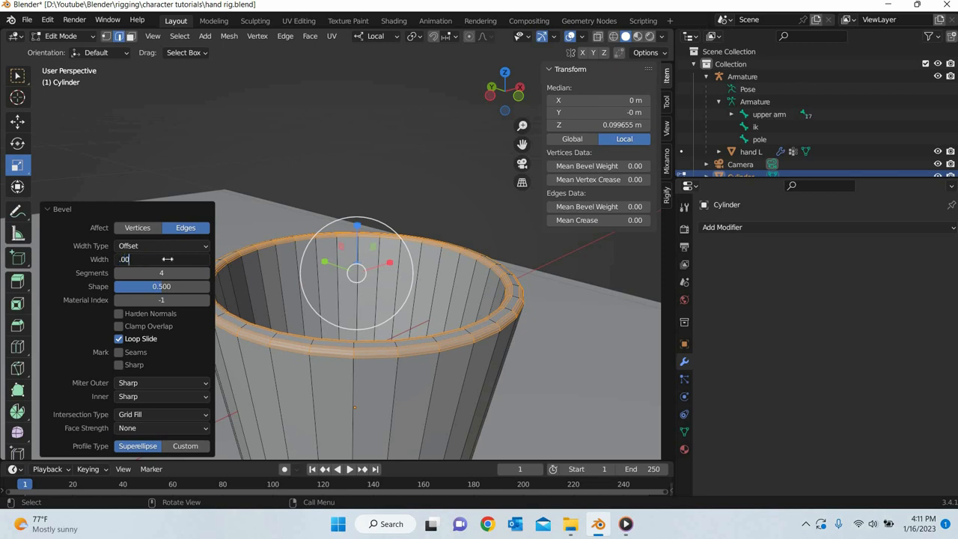
{"action": "type", "text": "0.004"}
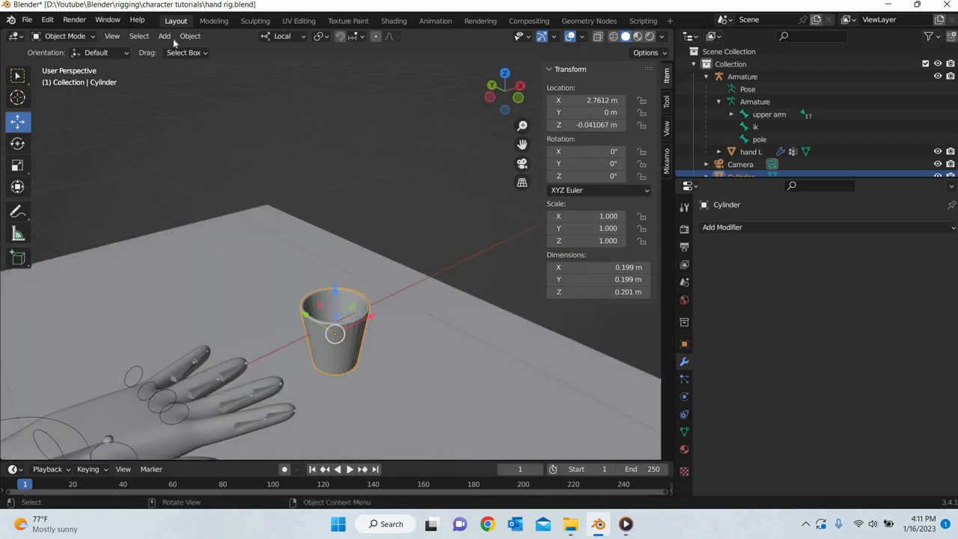
- Slide the cup along X across the table to sit in front of the hand
{"action": "left_click", "coordinate": [190, 36]}
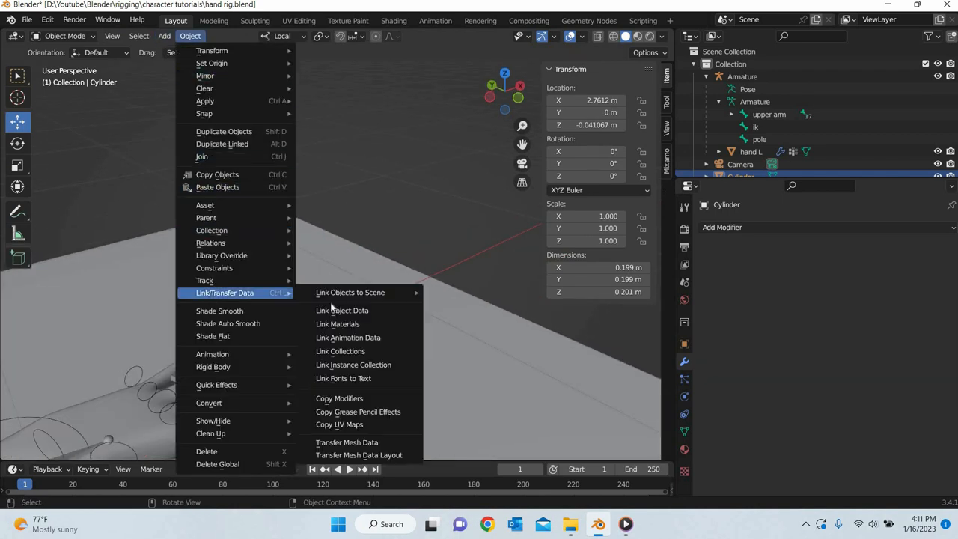
{"action": "left_click", "coordinate": [219, 310]}
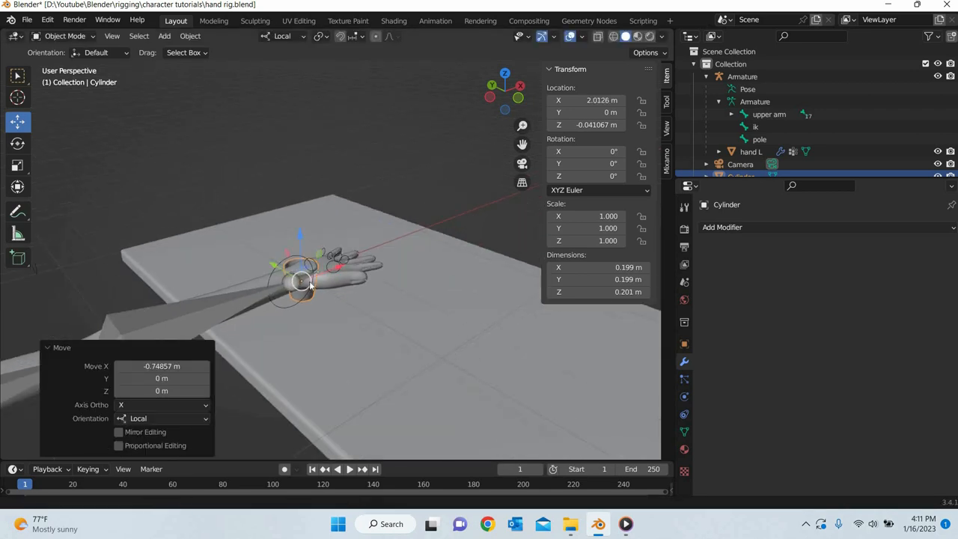
{"action": "left_click_drag", "start_coordinate": [302, 284], "coordinate": [337, 282]}
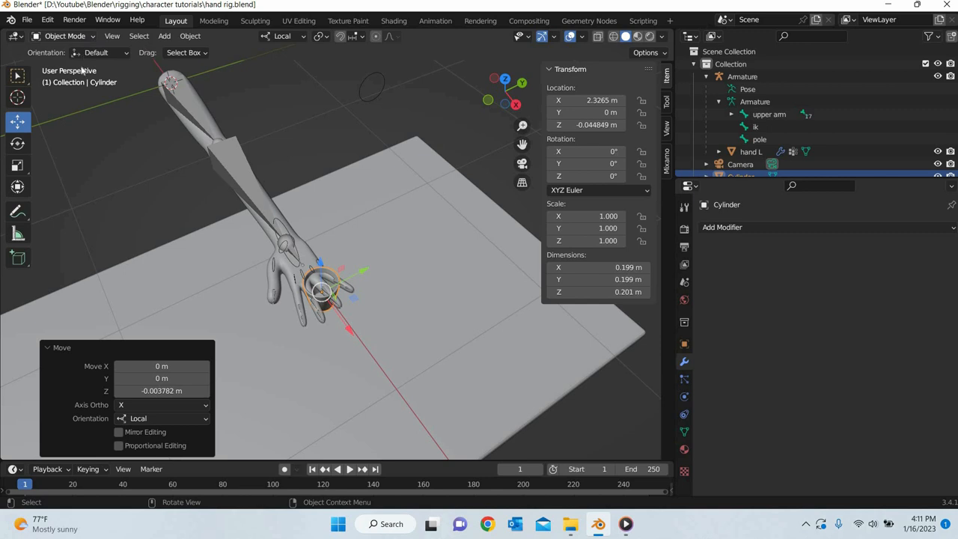
- Switch the armature into Pose Mode
{"action": "left_click", "coordinate": [63, 36]}
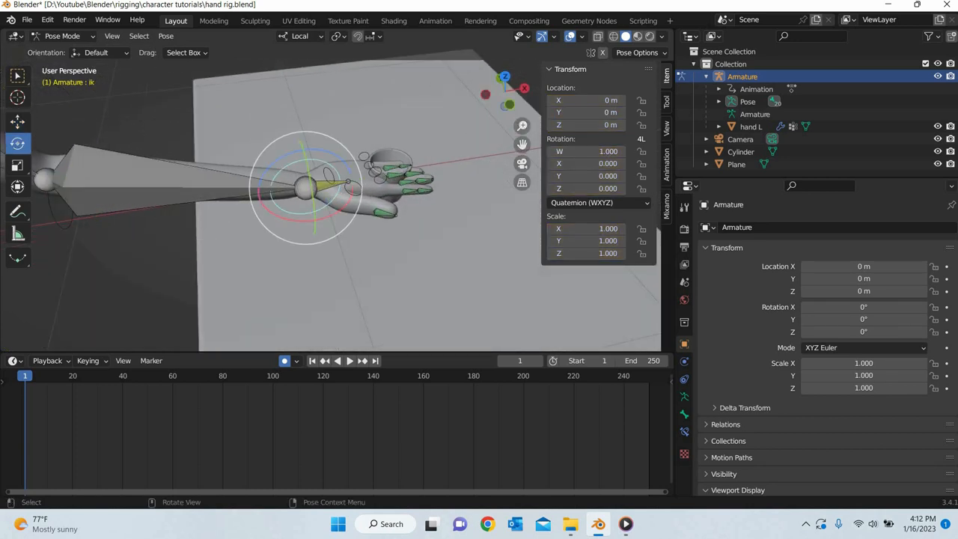
- Move the IK controller to wrap the fingers on the cup, keyframe it, then rotate the raised hand
{"action": "left_click_drag", "start_coordinate": [314, 187], "coordinate": [360, 149]}
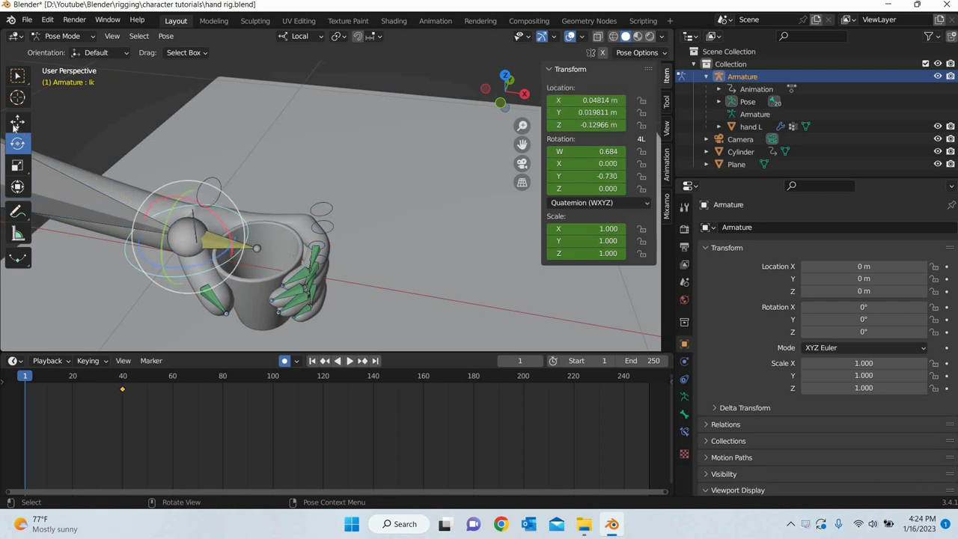
{"action": "left_click", "coordinate": [18, 122]}
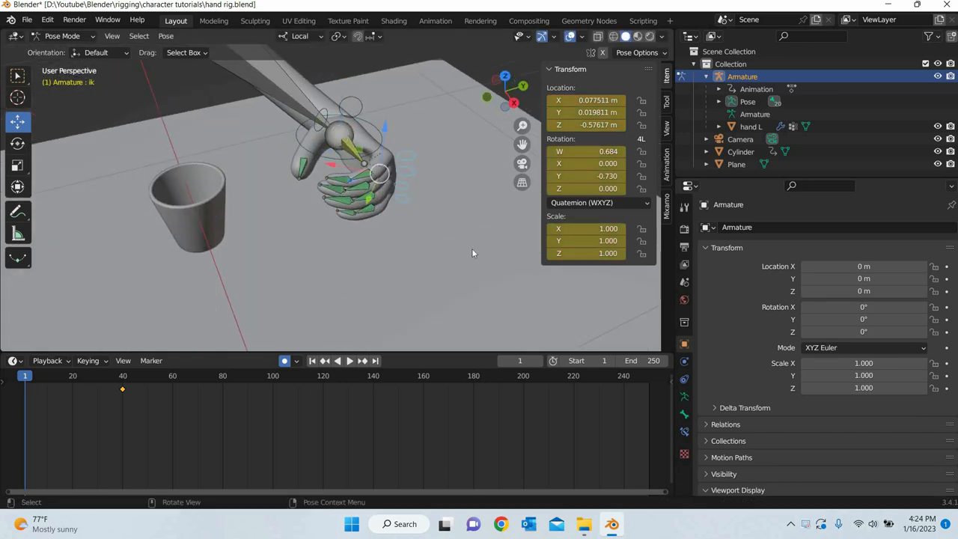
{"action": "key", "text": "r"}
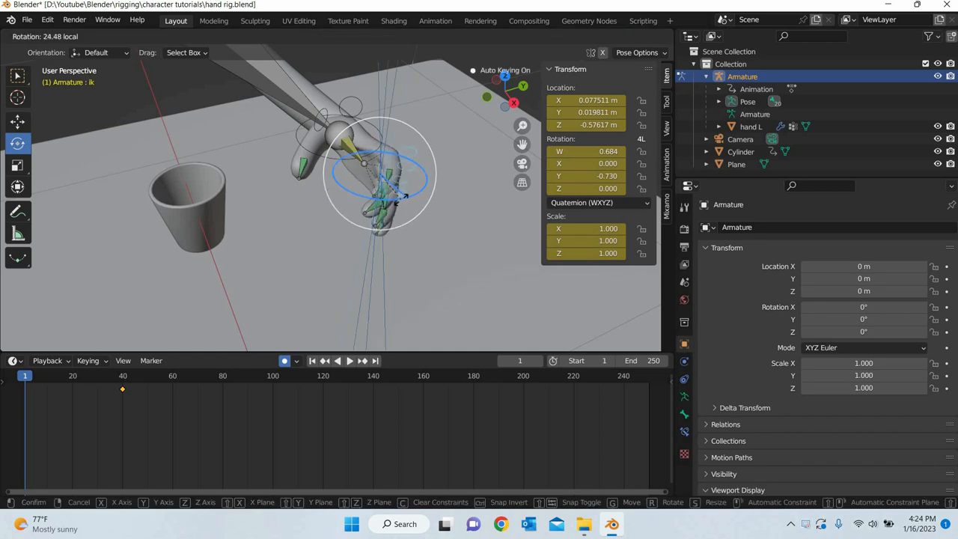